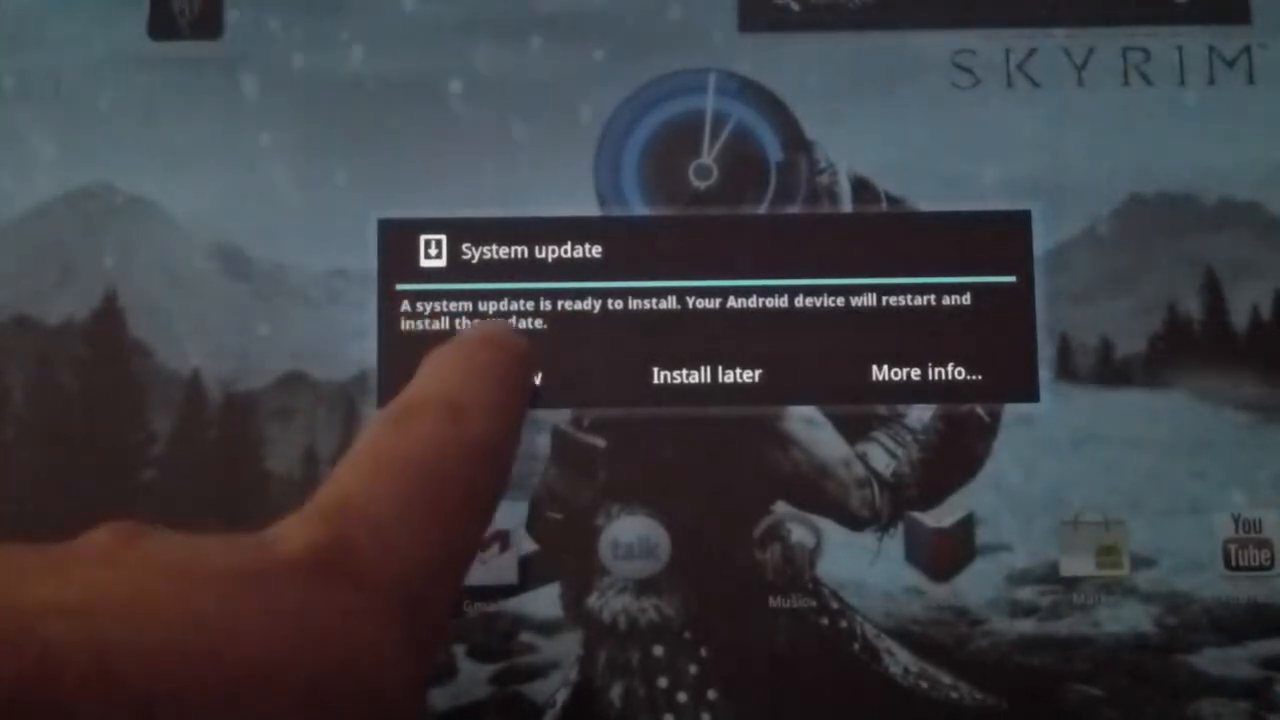
Install the Android 4.0 system update immediately with Install now
click(490, 373)
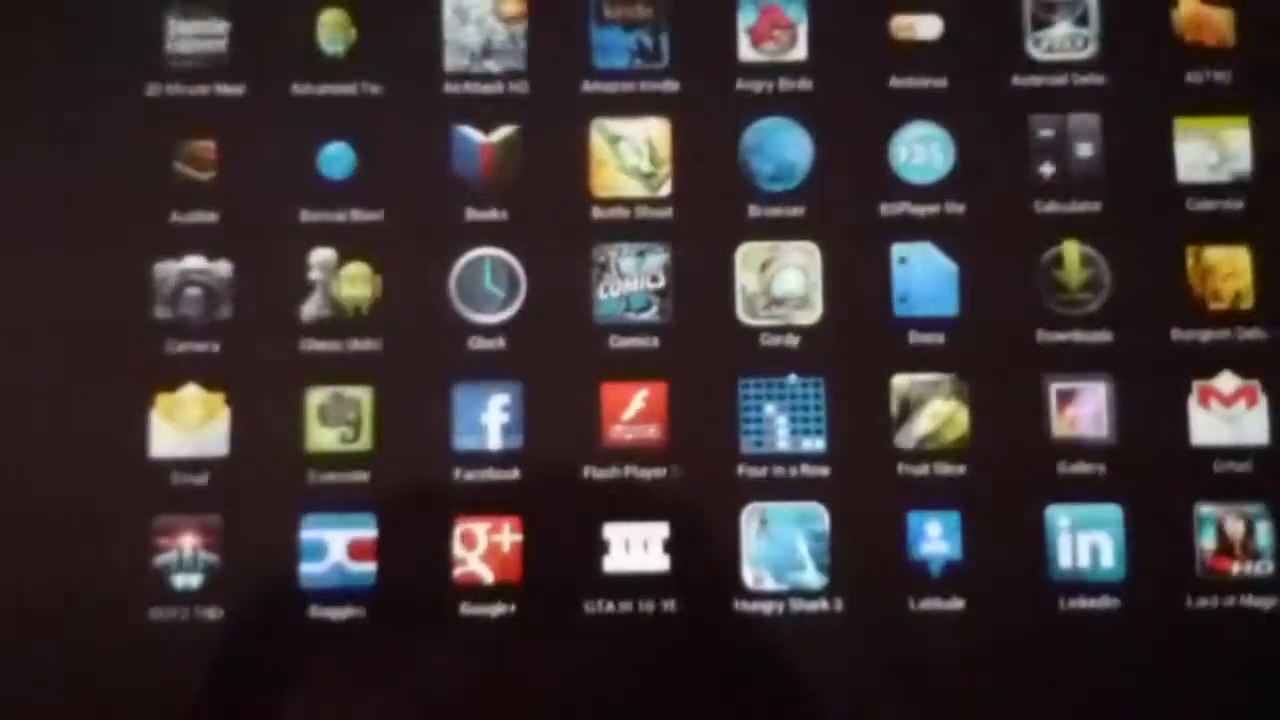
Open the All Apps drawer and scroll down through the installed app icons
click(780, 285)
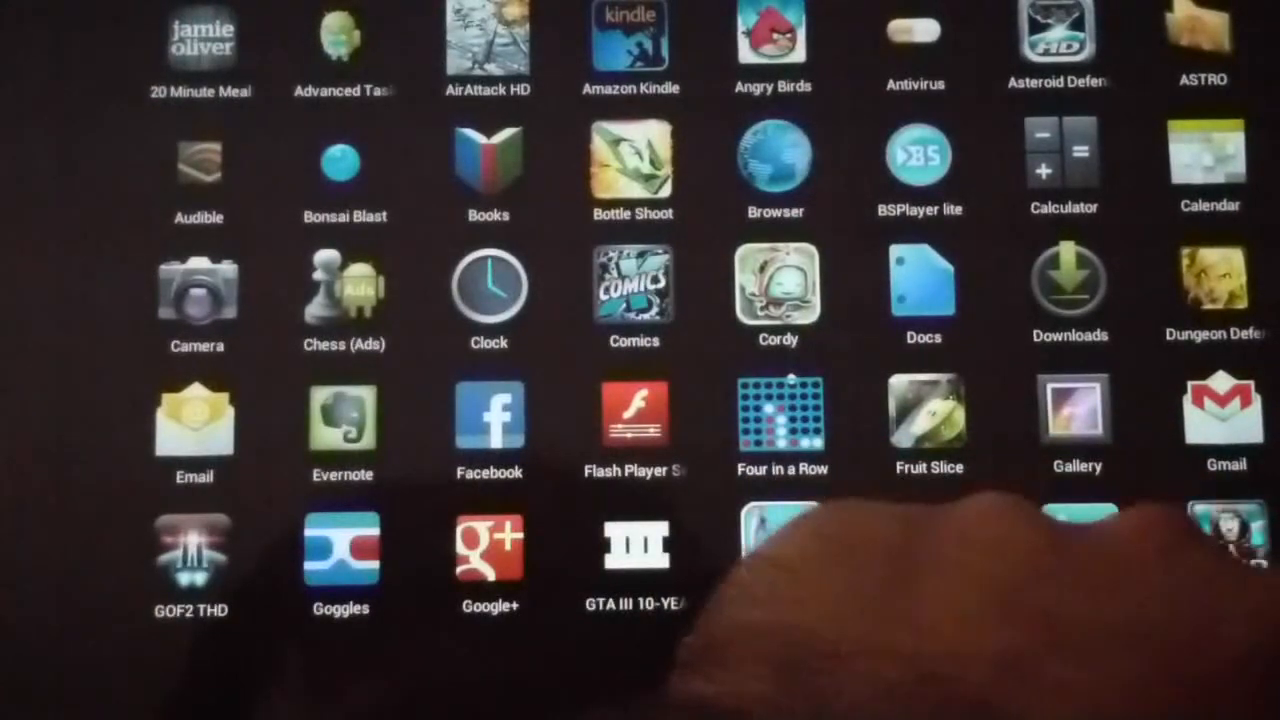
scroll(down, 3)
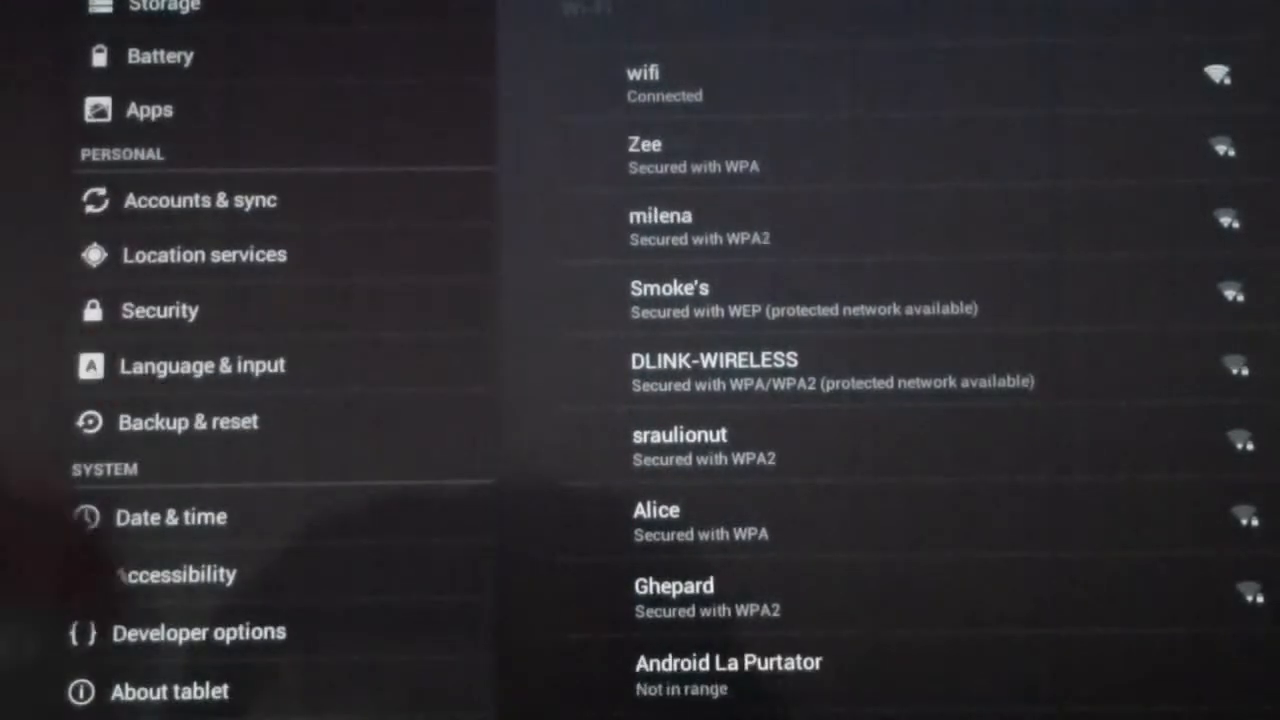
Open About tablet and select the Android version 4.0.3 entry
click(169, 691)
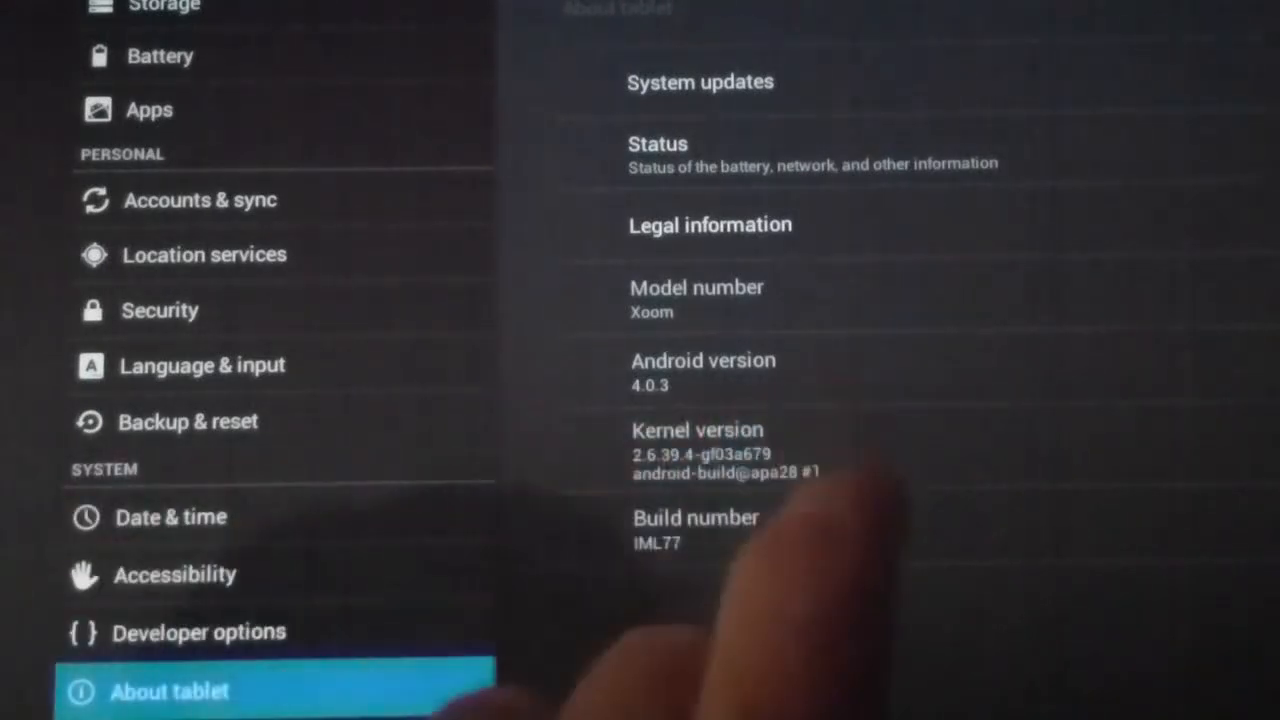
click(703, 370)
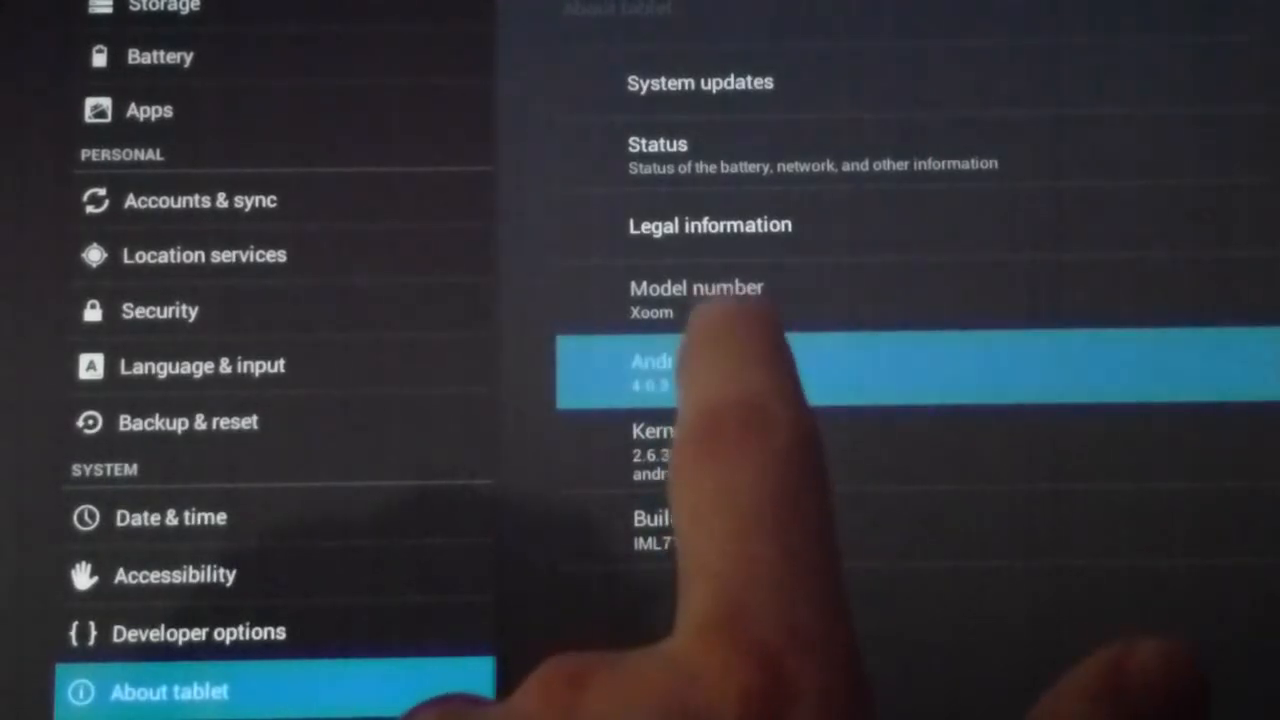